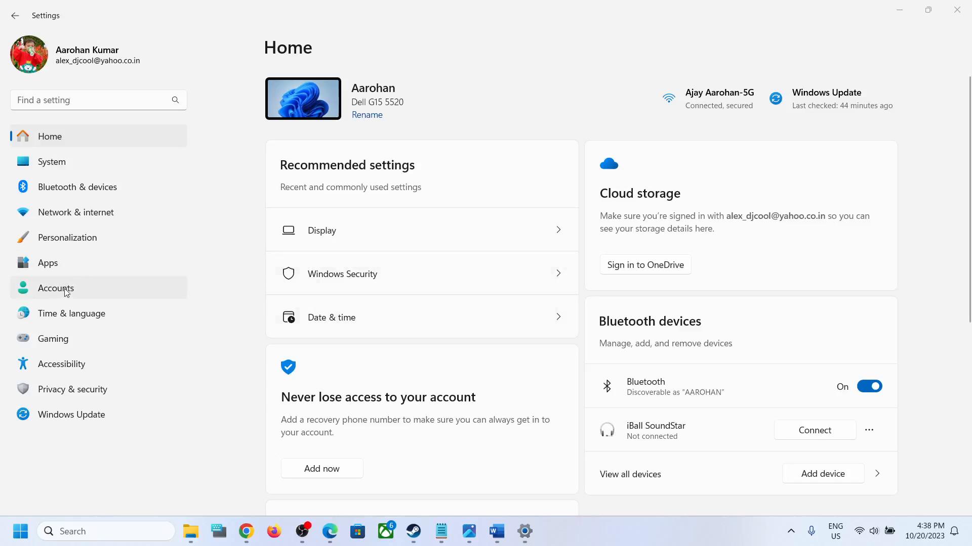
Go to Accounts and scroll down to the Access work or school entry
click(55, 289)
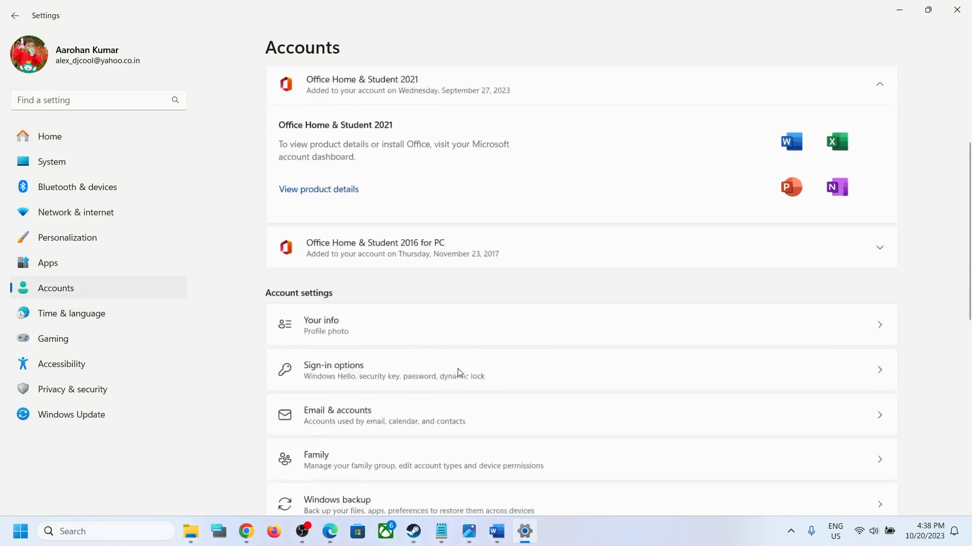
scroll(down, 3)
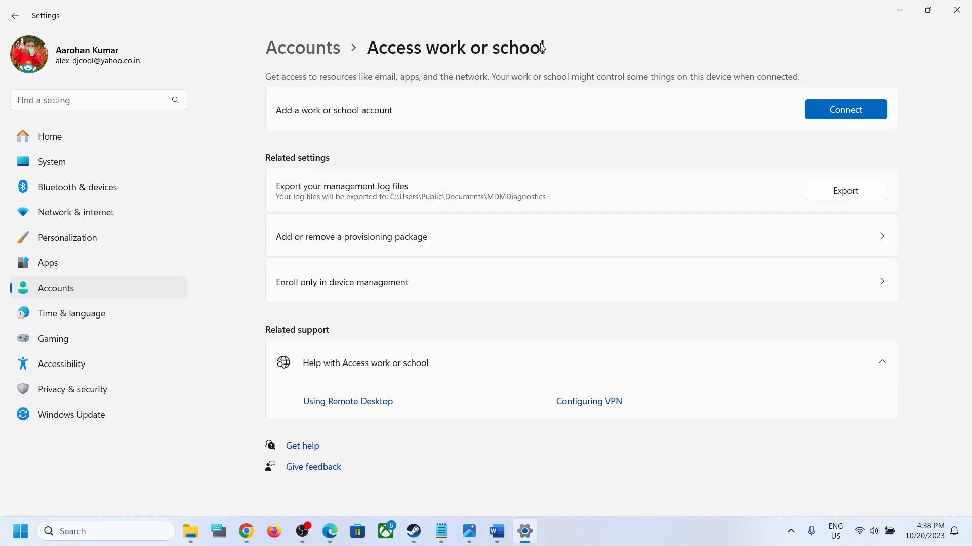
mouse_move(293, 163)
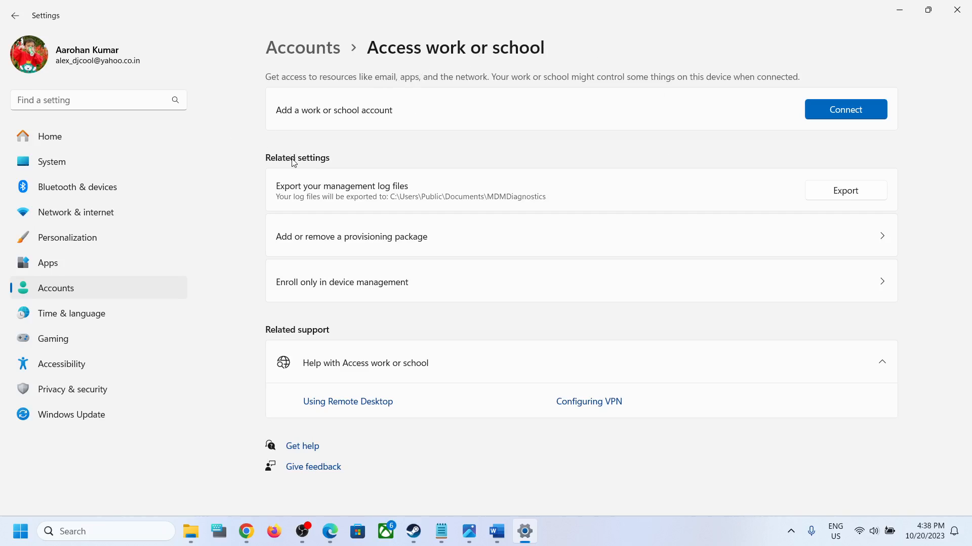
mouse_move(388, 149)
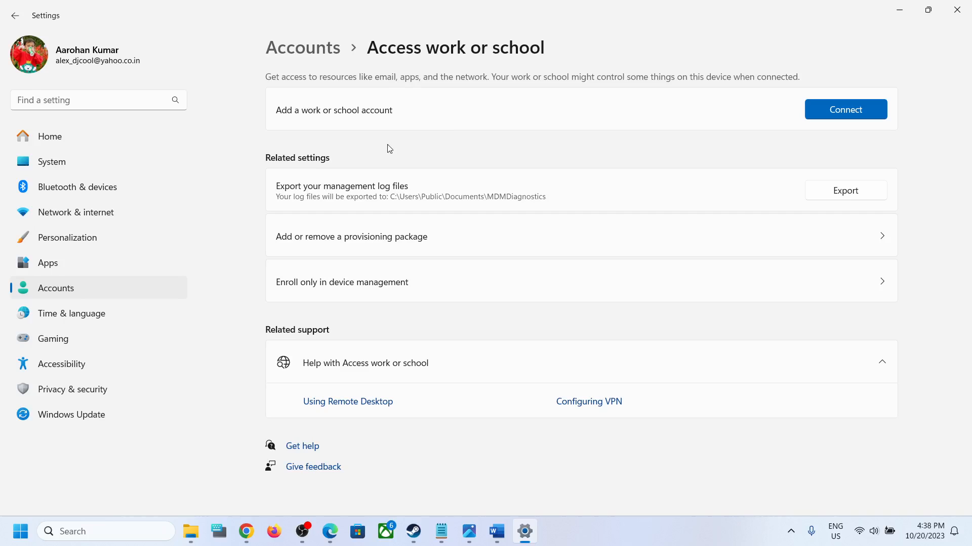
mouse_move(282, 138)
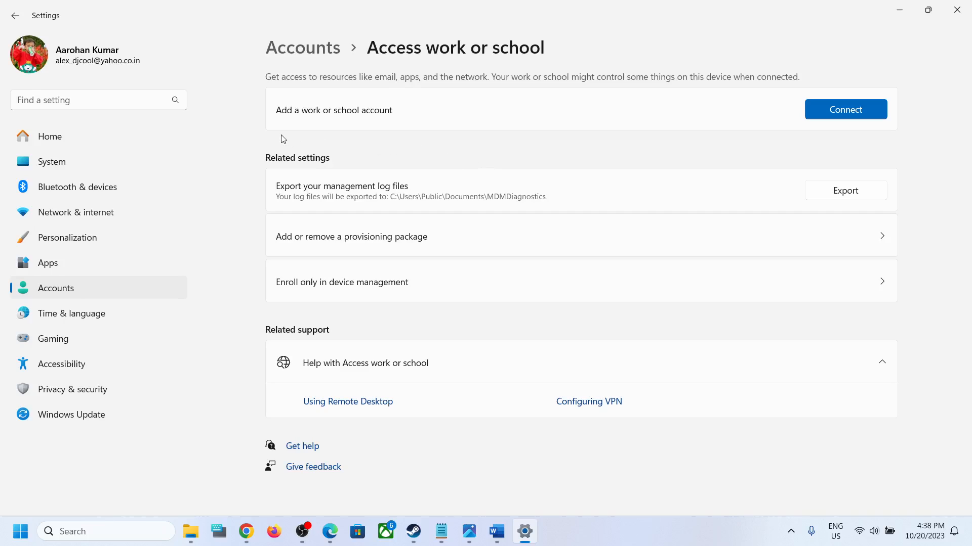
mouse_move(300, 153)
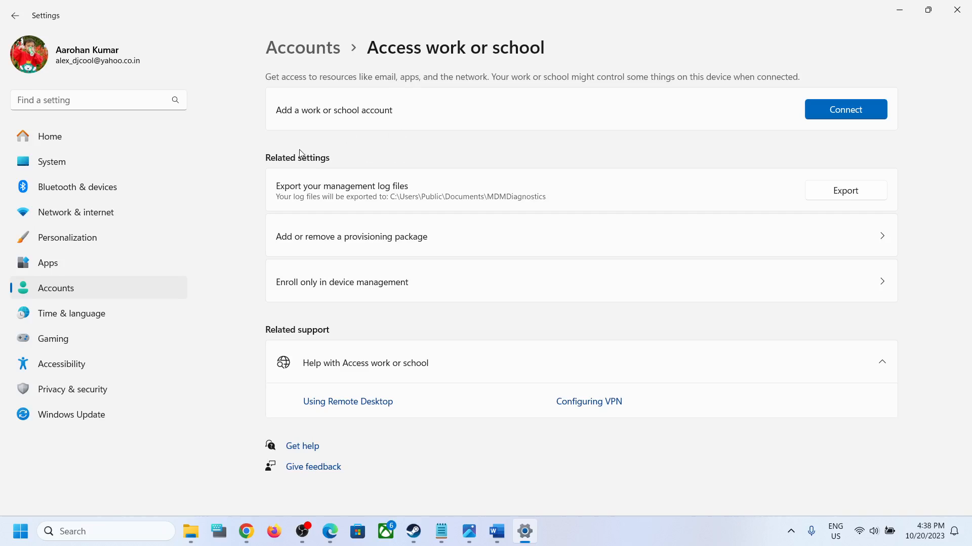
mouse_move(768, 150)
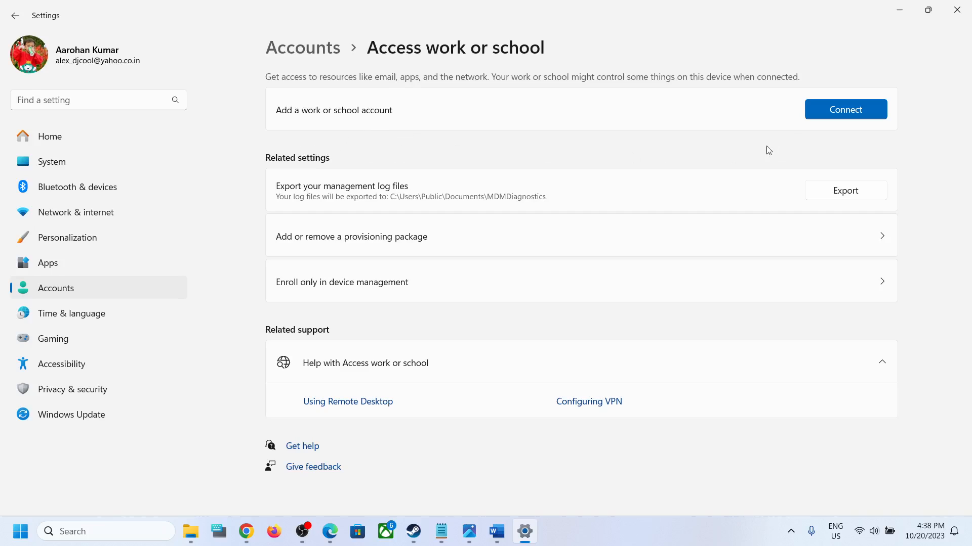
mouse_move(860, 143)
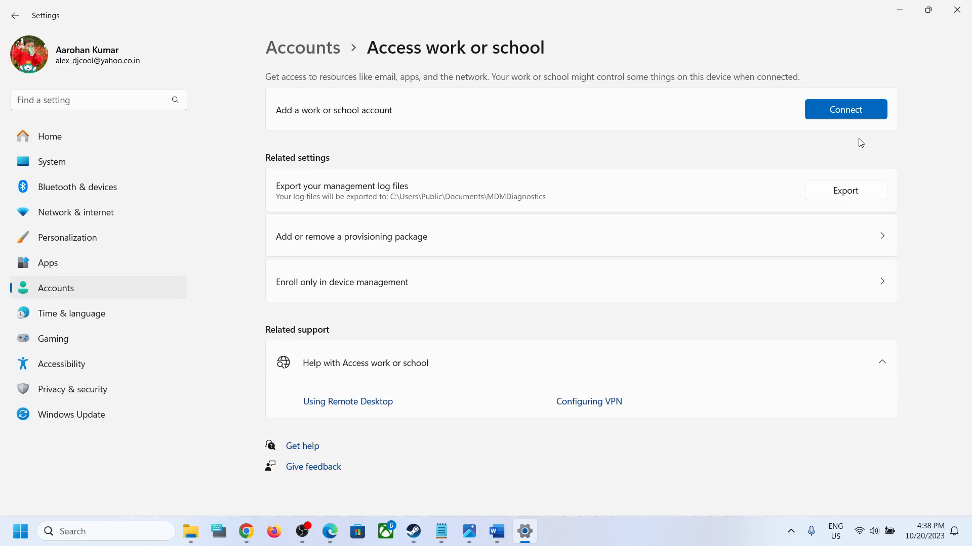
mouse_move(495, 531)
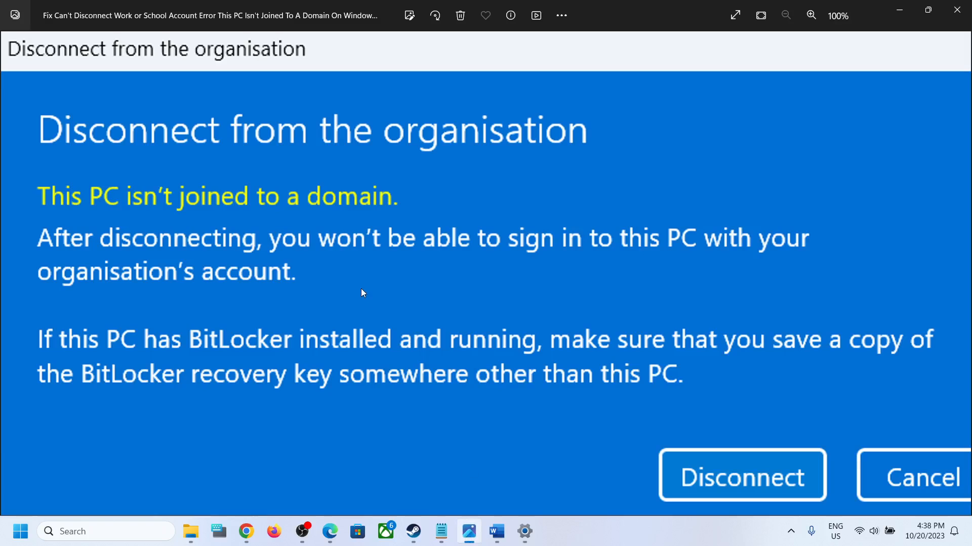
mouse_move(156, 214)
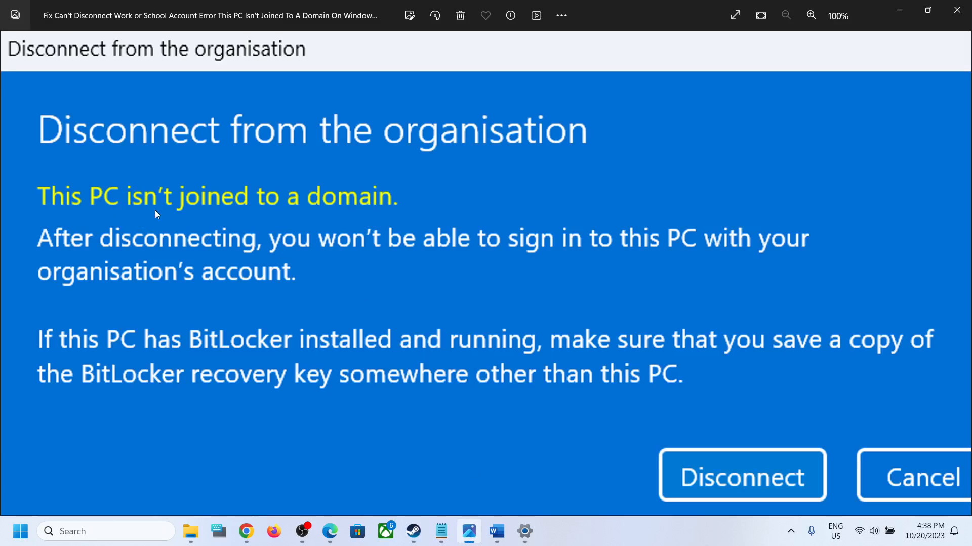
mouse_move(437, 215)
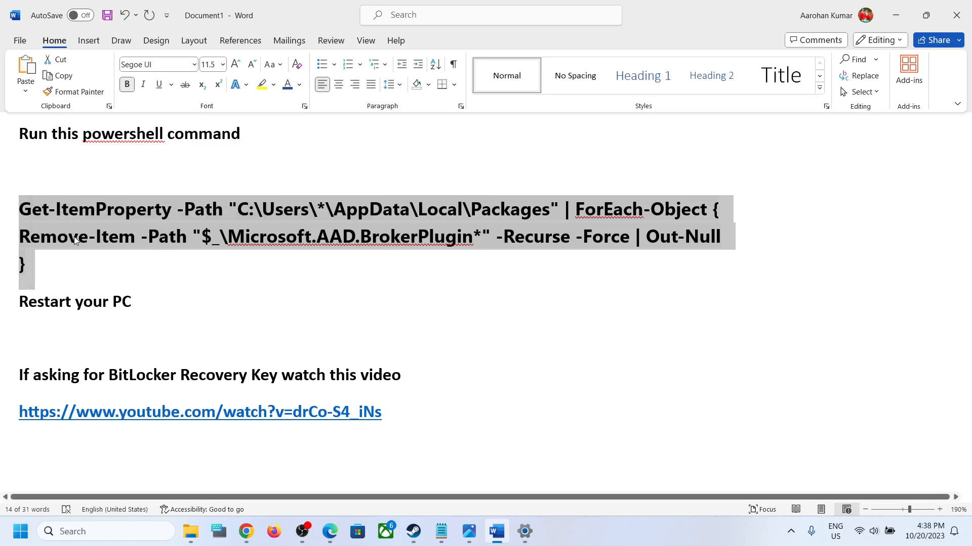
Search the taskbar for 'powershell' and bring up Windows PowerShell's run-as-administrator option
text(powershe)
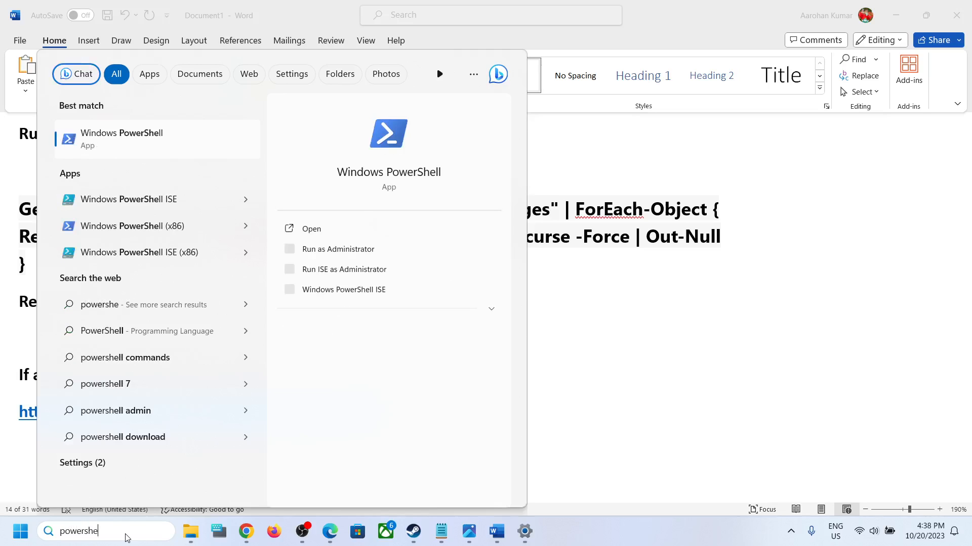
text(ll)
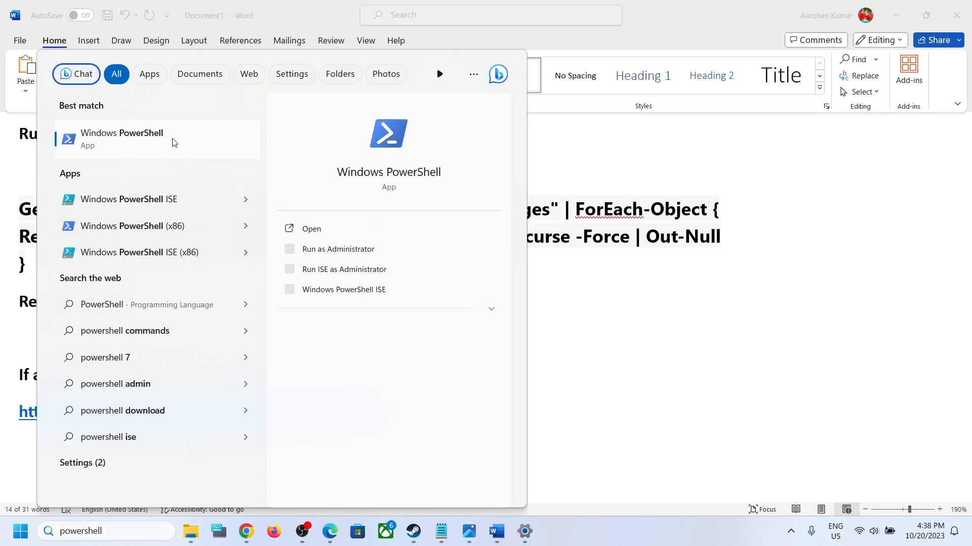
right_click(122, 139)
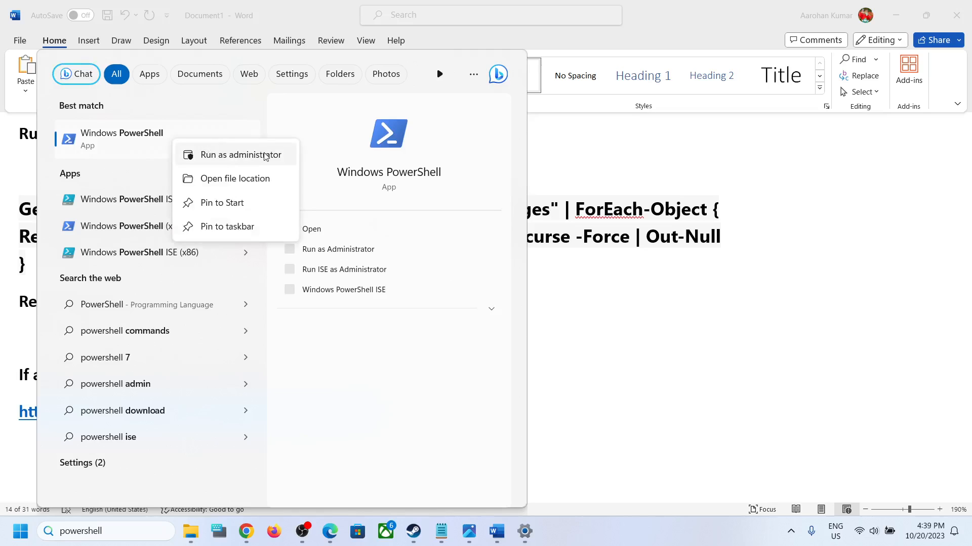
mouse_move(215, 160)
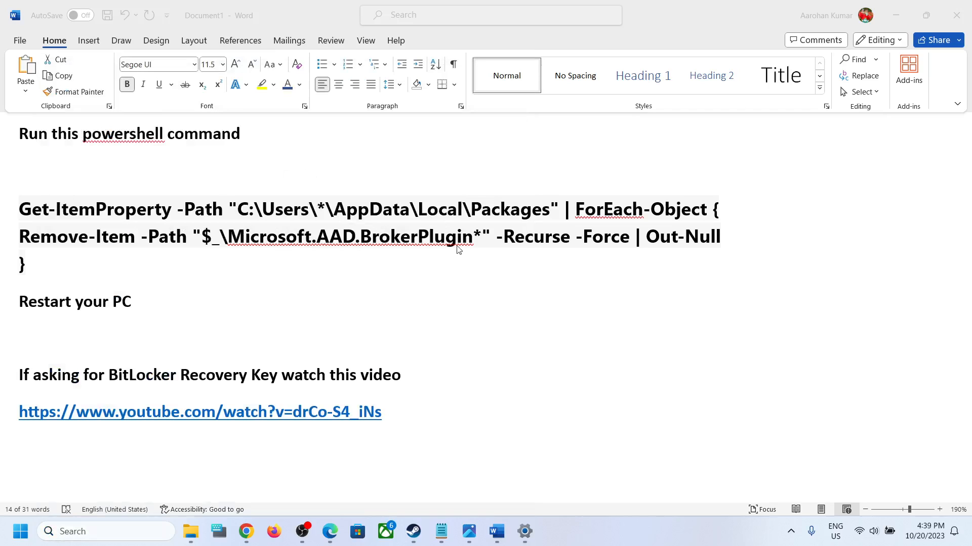
Approve the admin prompt and run the Microsoft.AAD.BrokerPlugin removal command
click(551, 531)
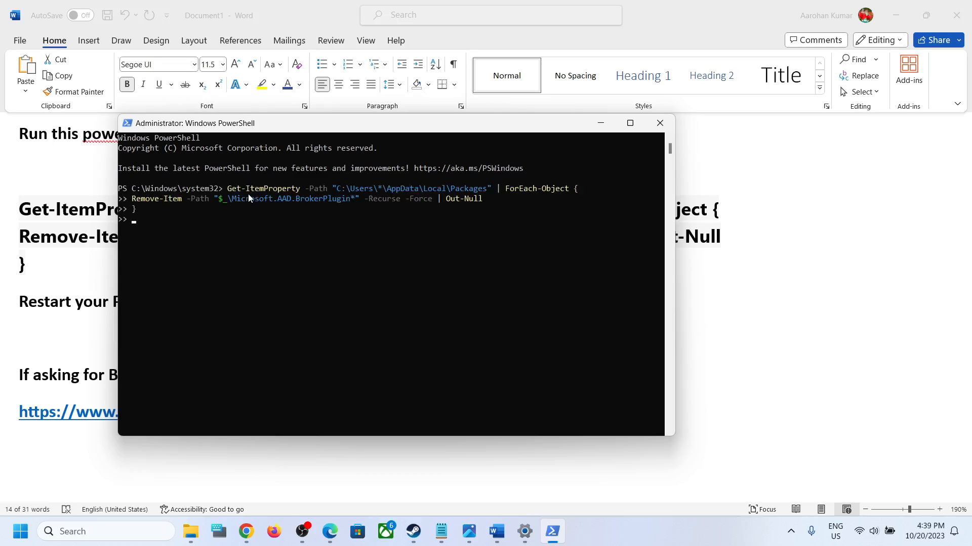
key(Return)
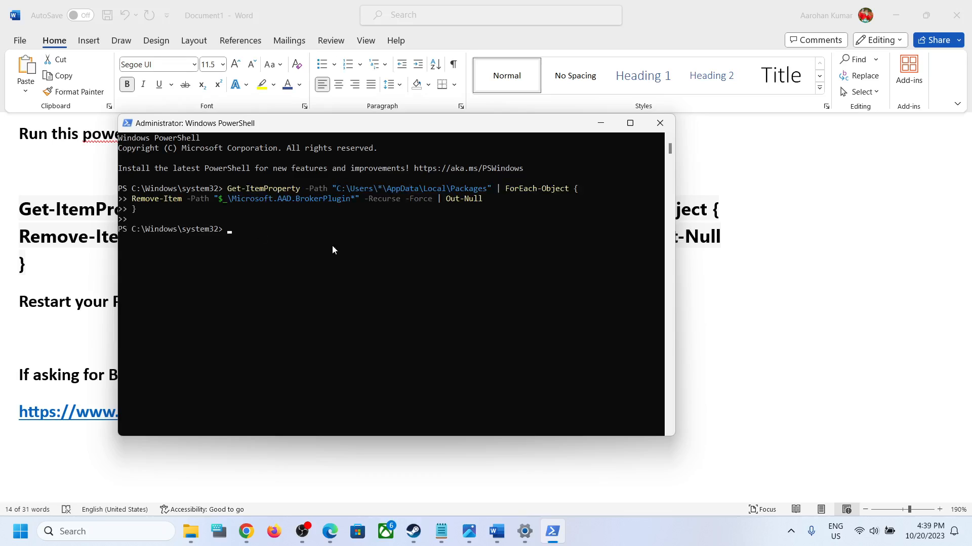
mouse_move(793, 323)
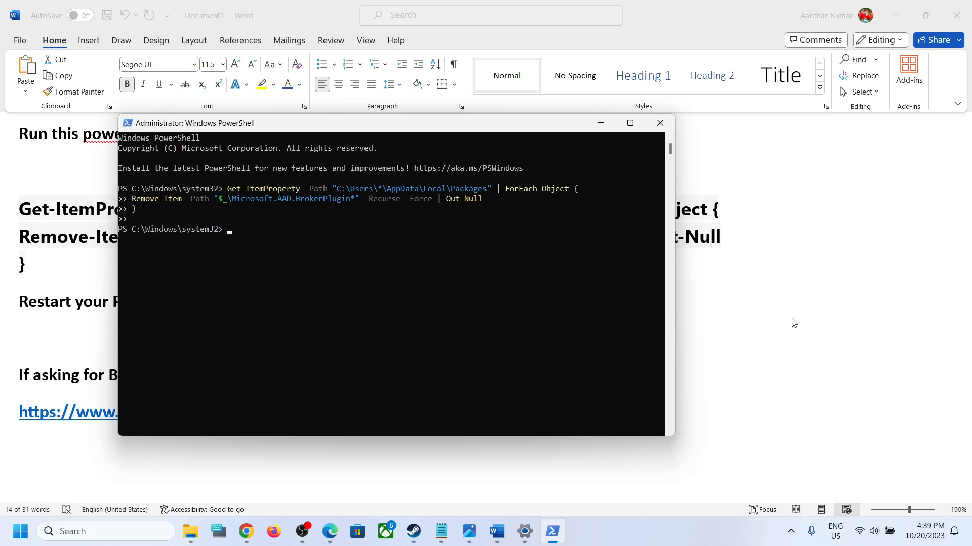
Return to the instructions, then bring the Access work or school settings back up
click(659, 123)
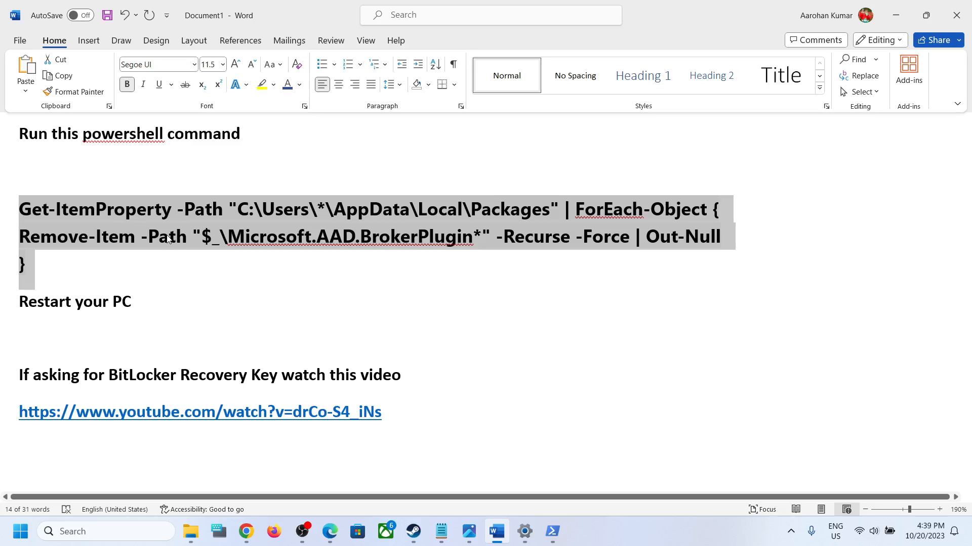
click(20, 531)
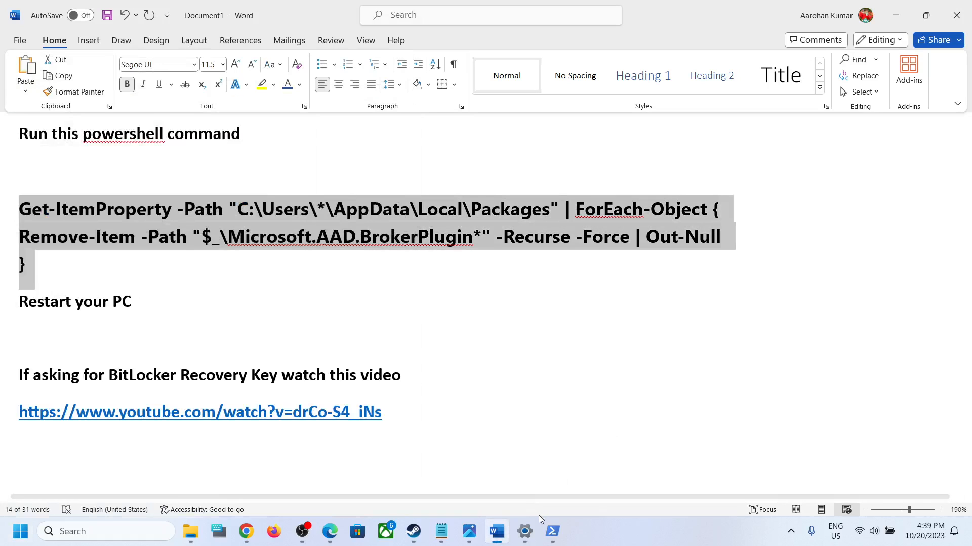
click(523, 532)
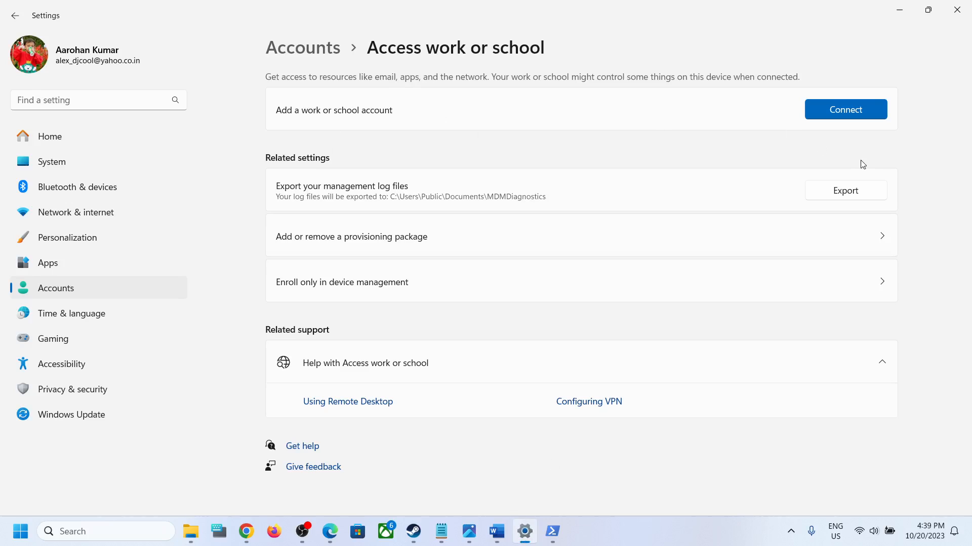
mouse_move(832, 138)
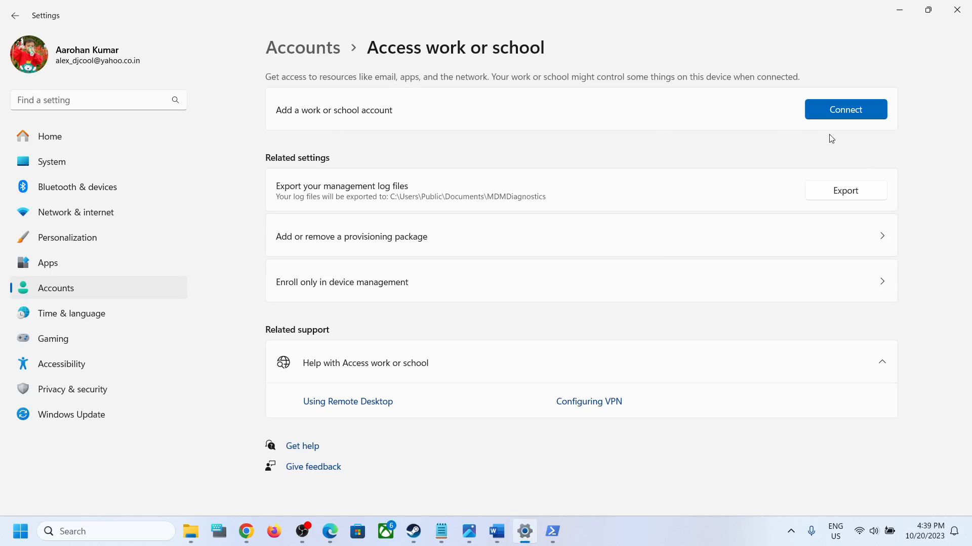
mouse_move(551, 532)
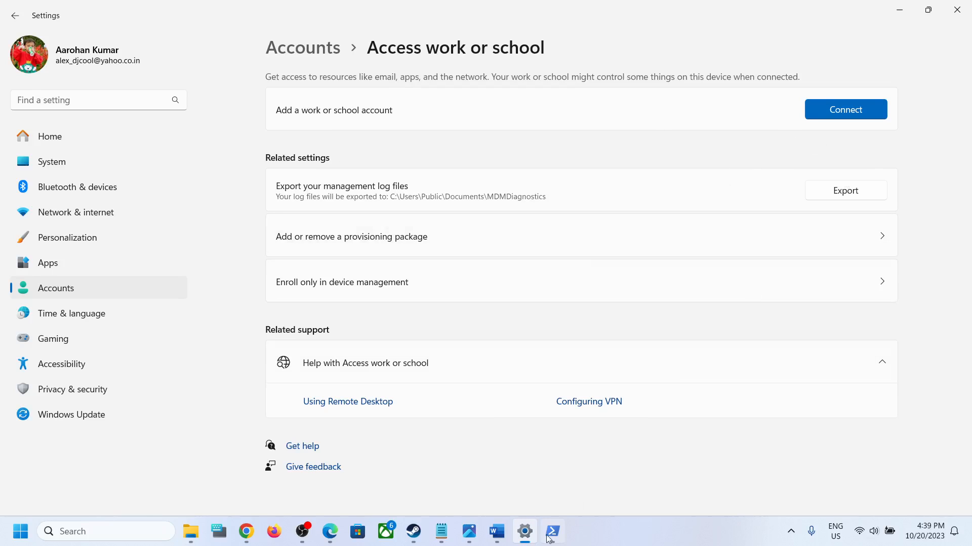
From Word, view the 'Disconnect from the organisation' screenshot in Photos
click(495, 531)
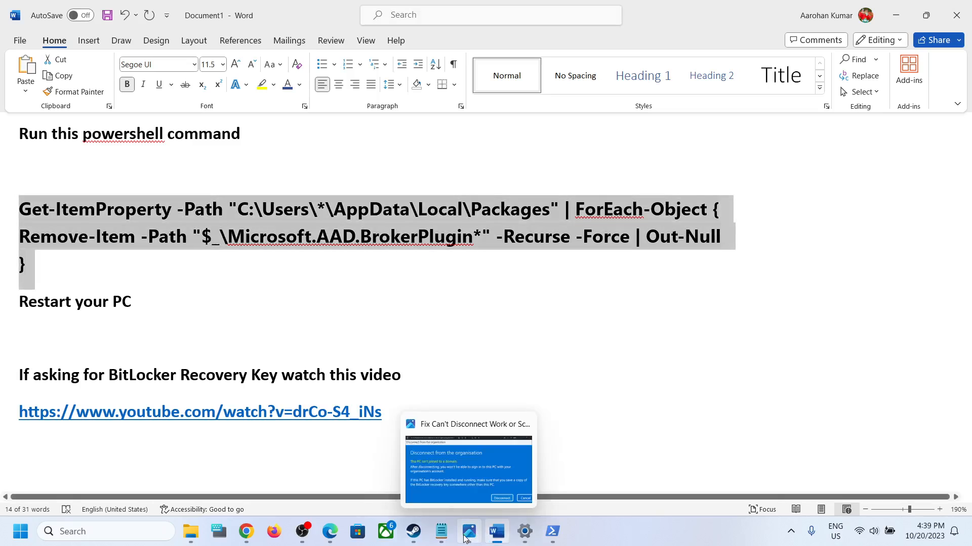
click(467, 468)
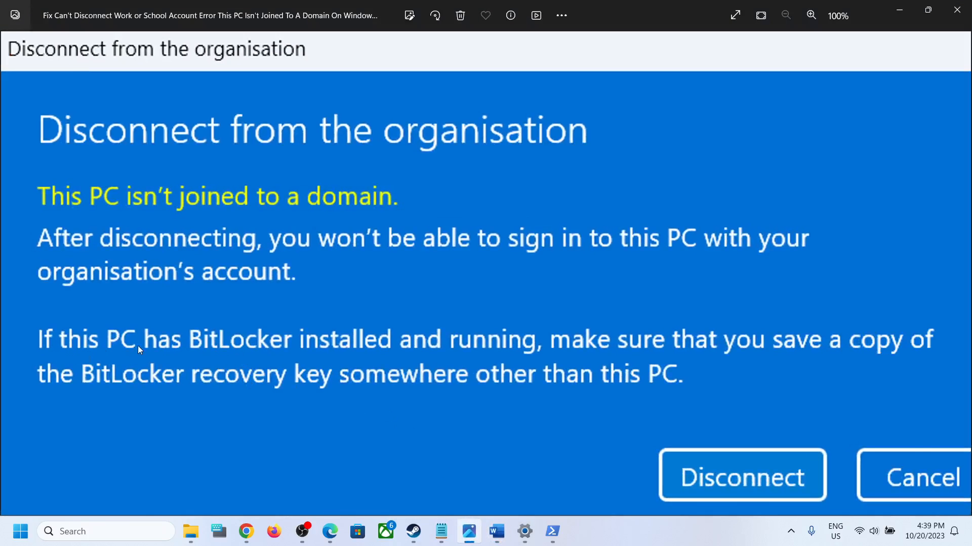
mouse_move(697, 346)
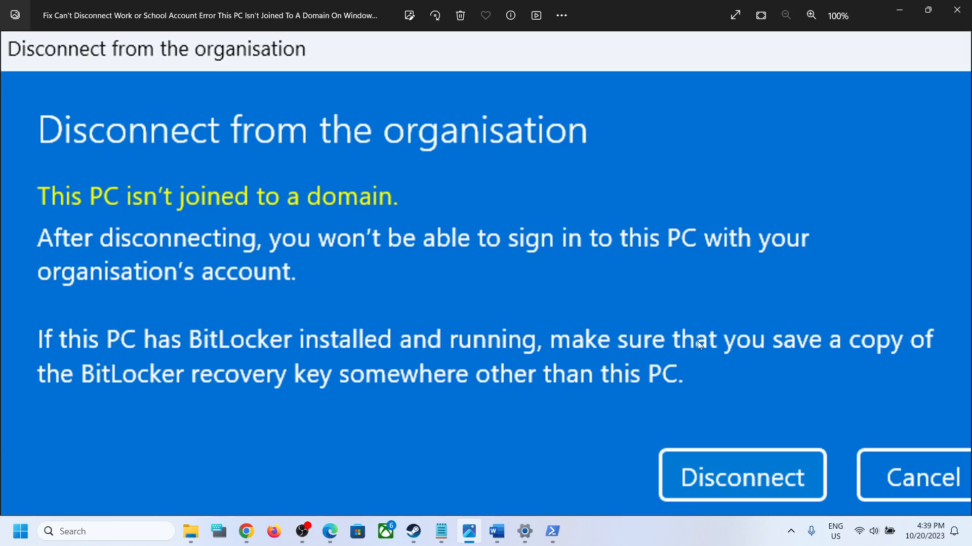
mouse_move(322, 391)
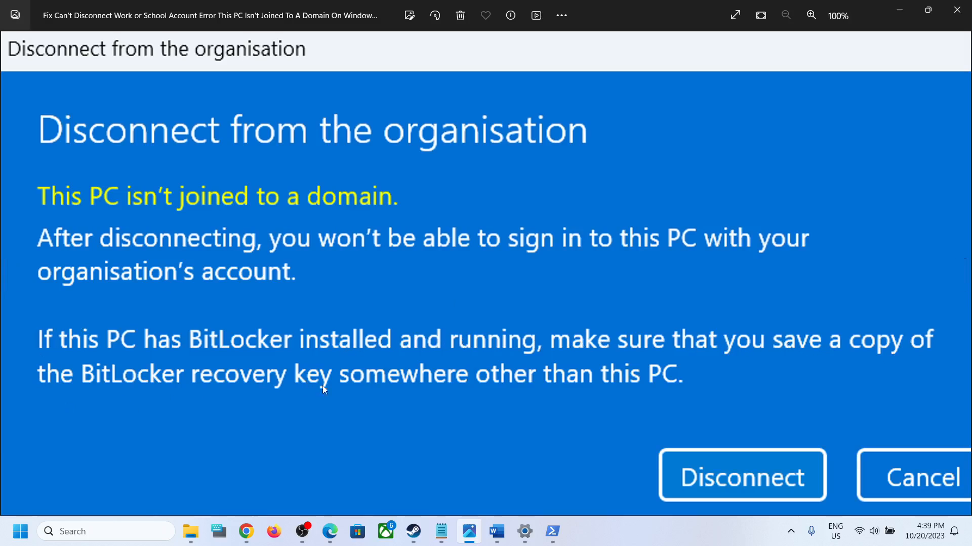
mouse_move(697, 384)
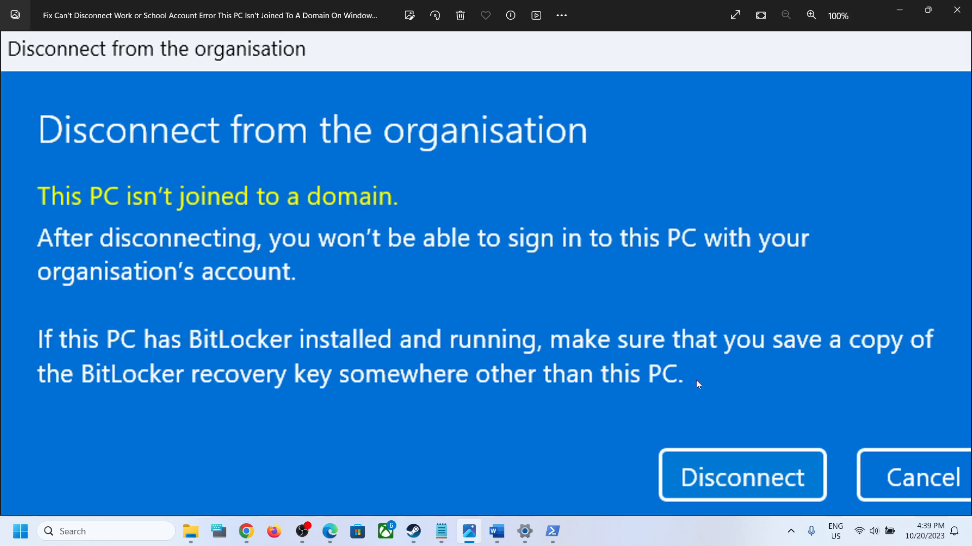
mouse_move(674, 294)
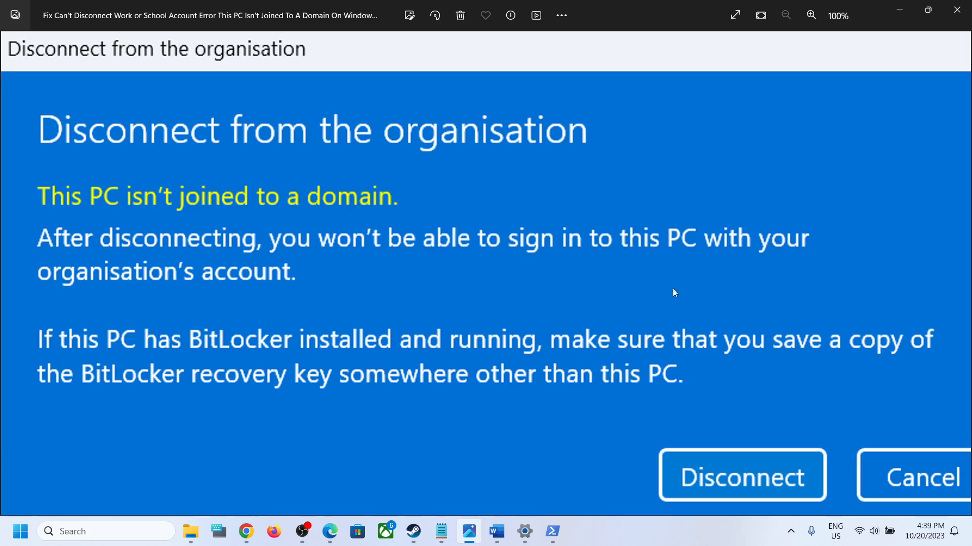
Back in the instructions, select the YouTube link under the BitLocker Recovery Key line
click(495, 531)
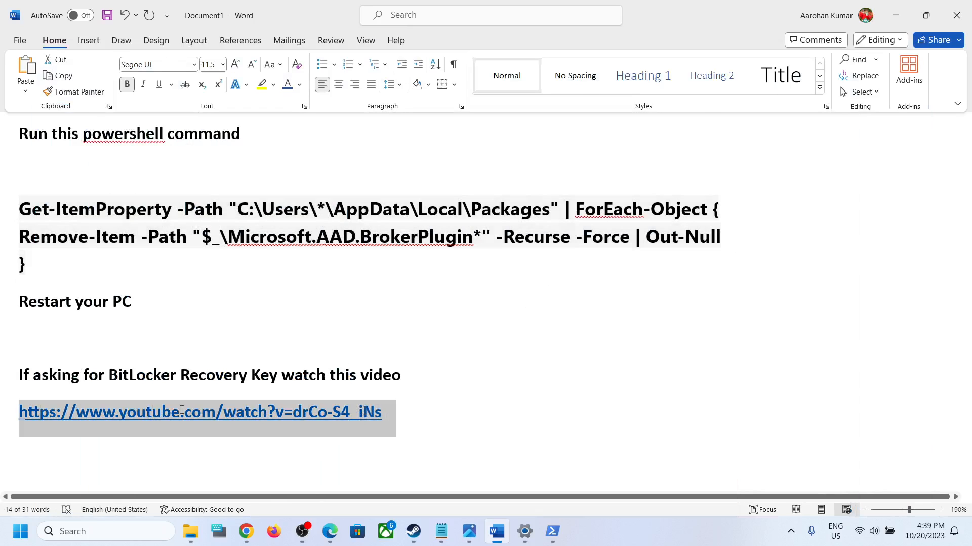
click(181, 411)
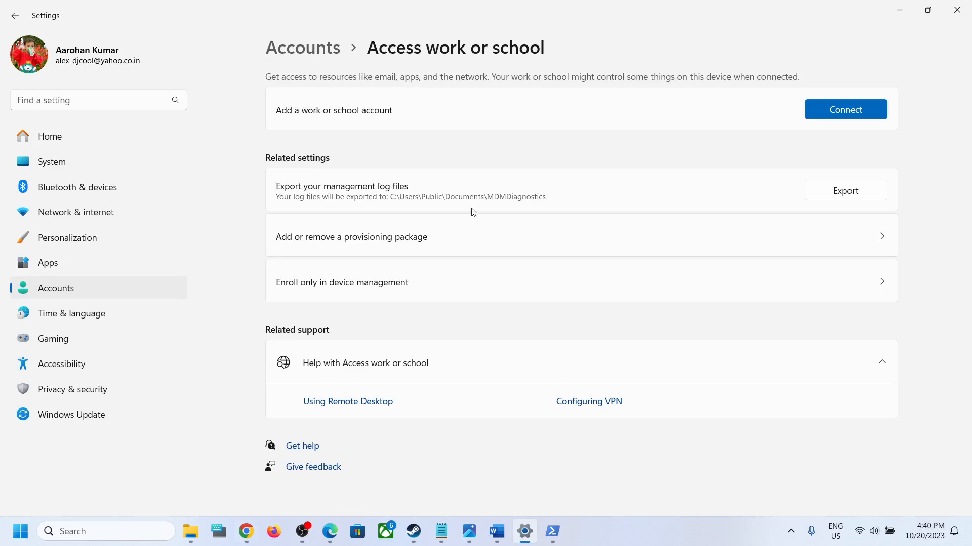
mouse_move(529, 115)
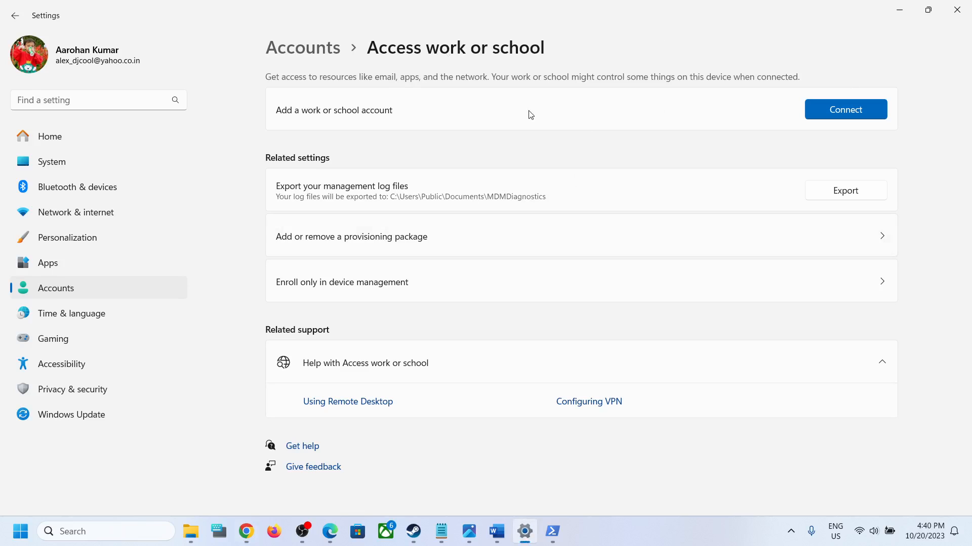
mouse_move(636, 523)
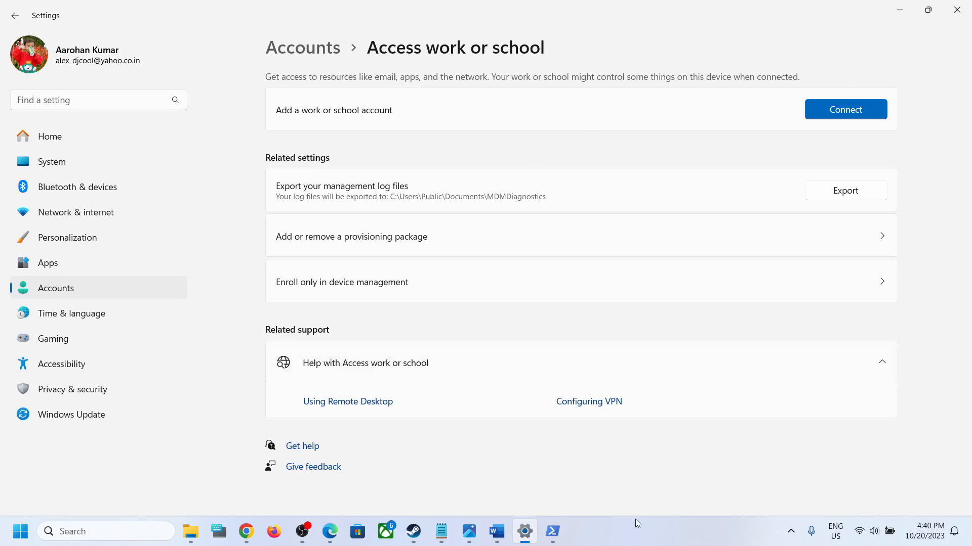